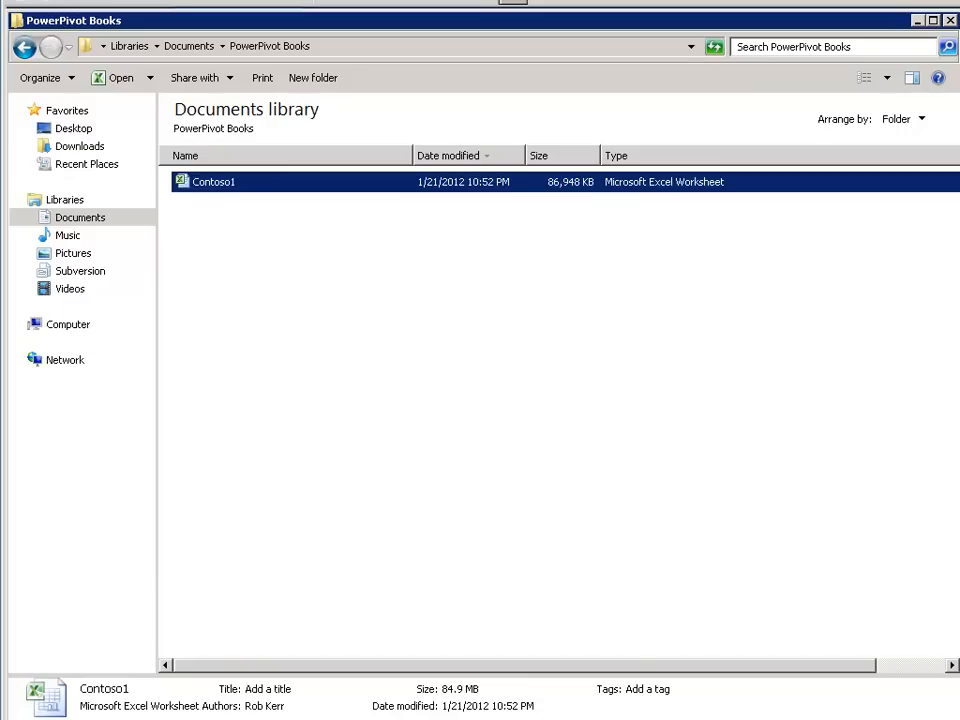
mouse_move(360, 166)
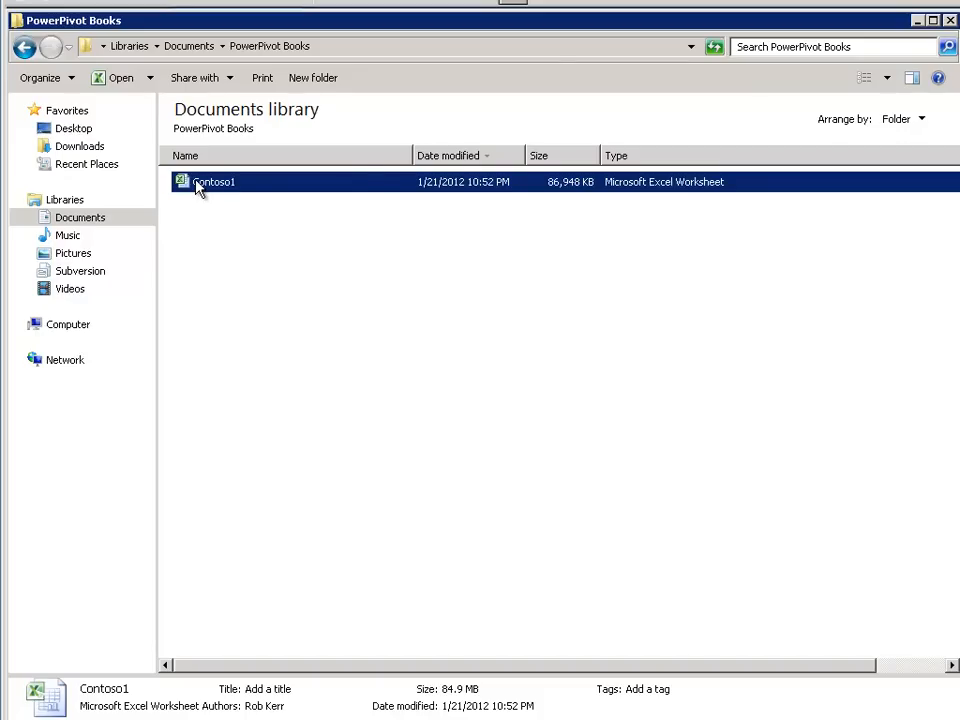
- Open Contoso1 and sort the channel columns descending: Store, Reseller, Online, Catalog
double_click(214, 180)
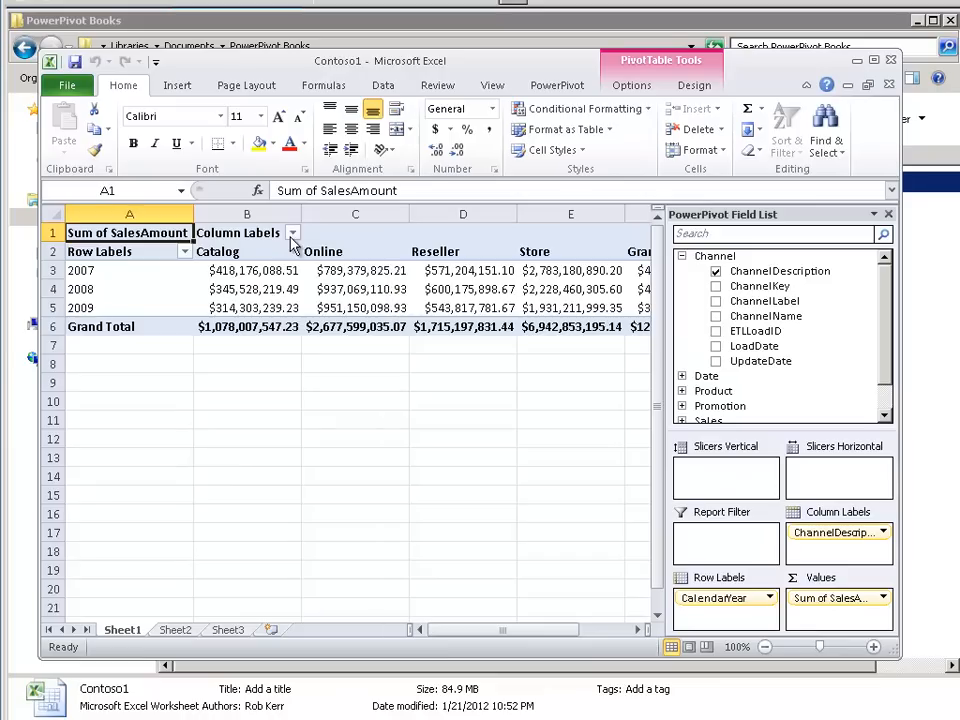
left_click(292, 232)
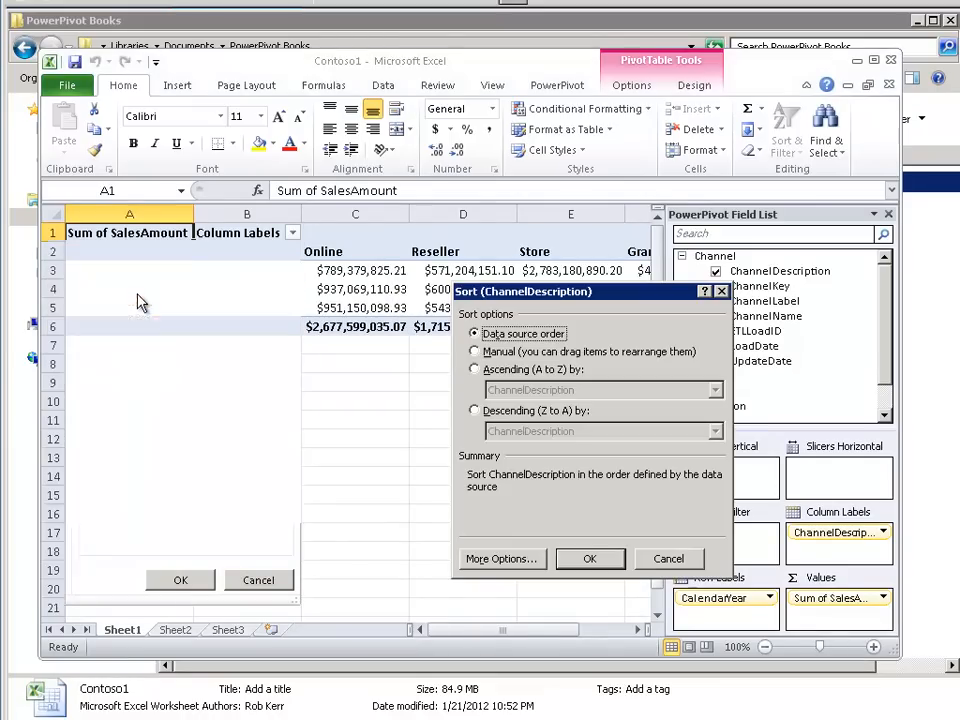
left_click(474, 368)
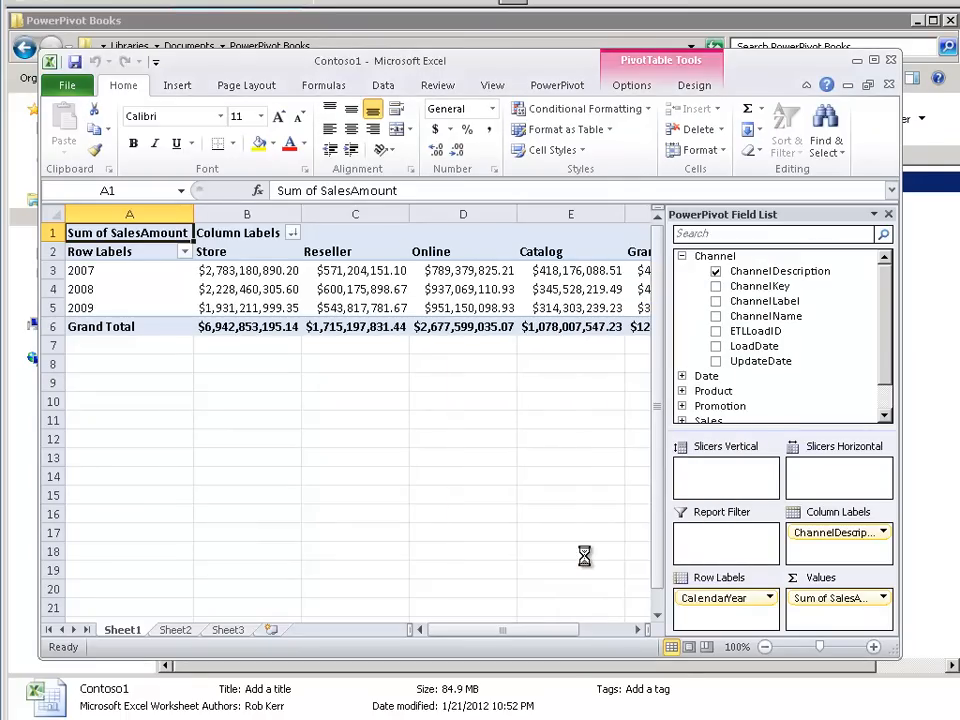
mouse_move(520, 470)
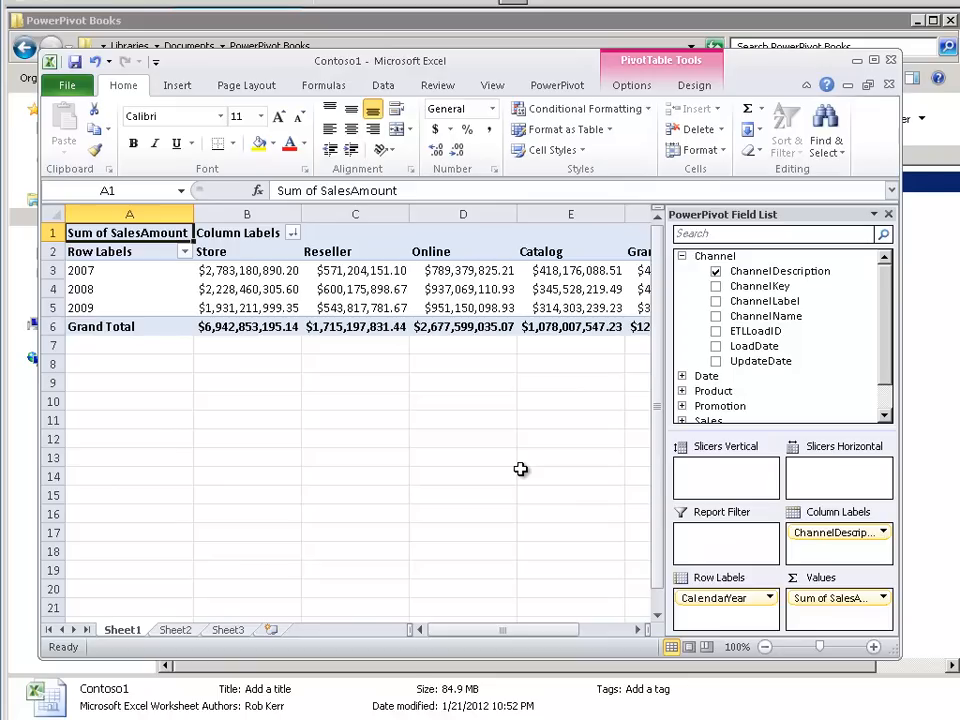
mouse_move(408, 68)
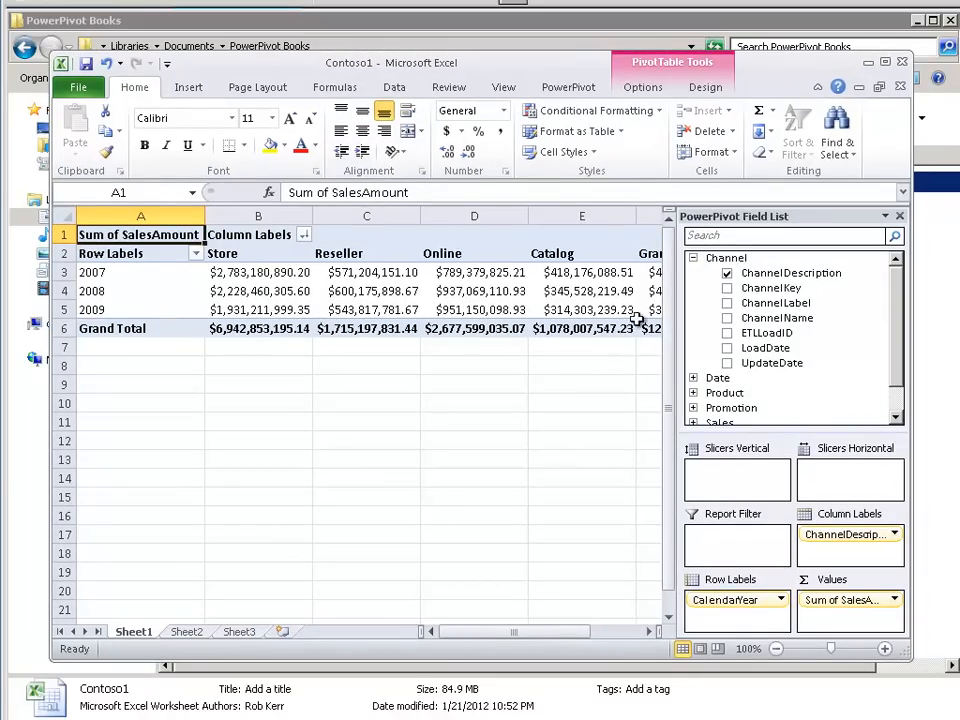
mouse_move(596, 292)
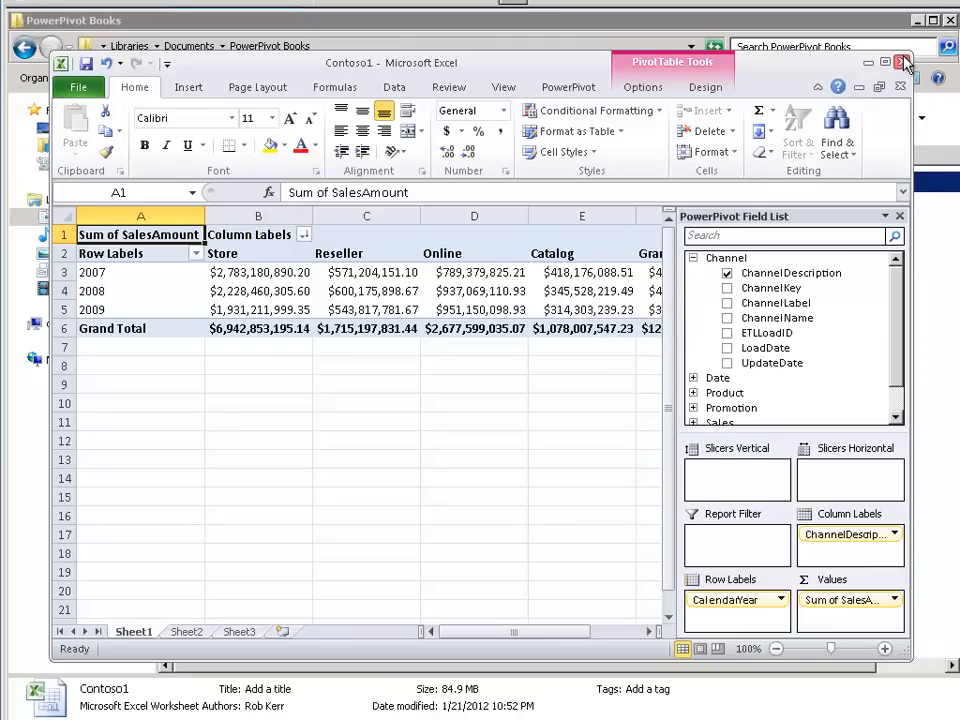
- Close Contoso1 choosing Don't Save so the sort changes are discarded
left_click(900, 62)
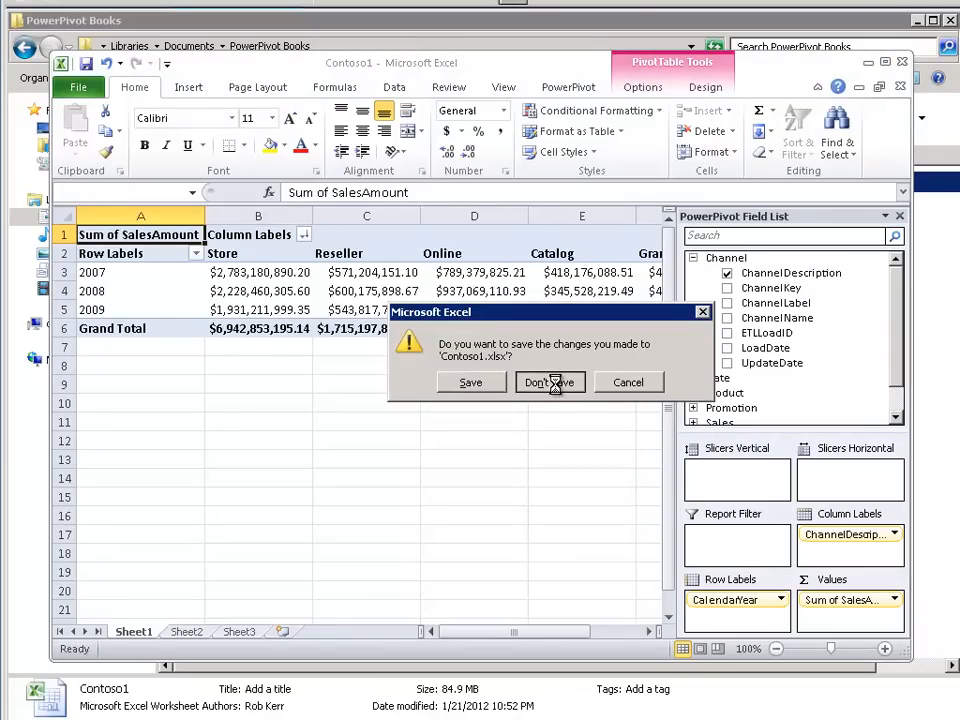
left_click(550, 382)
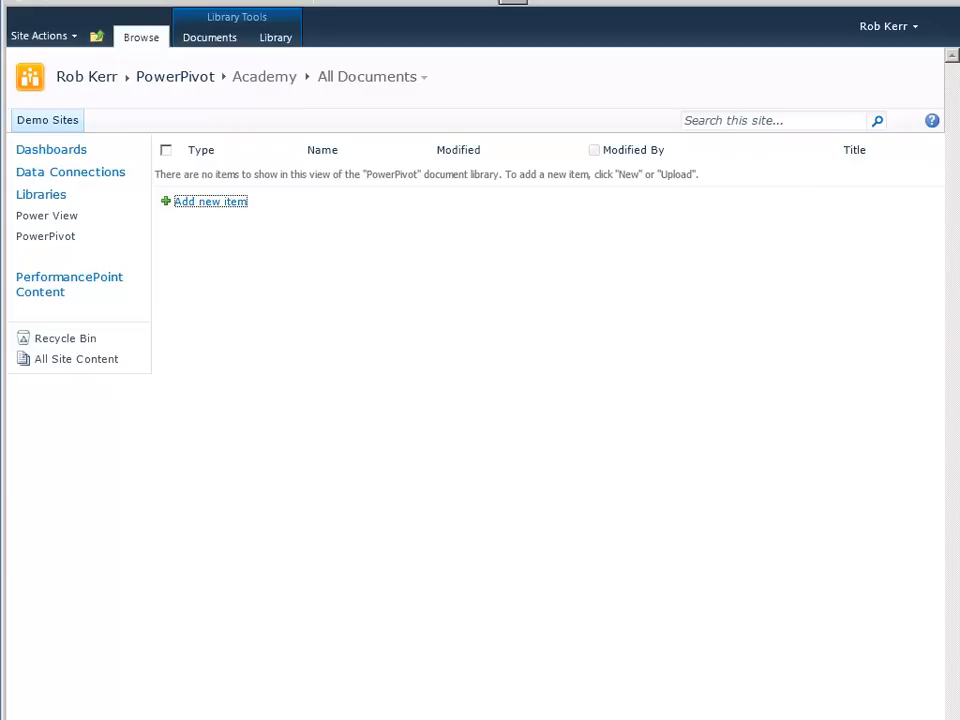
mouse_move(208, 208)
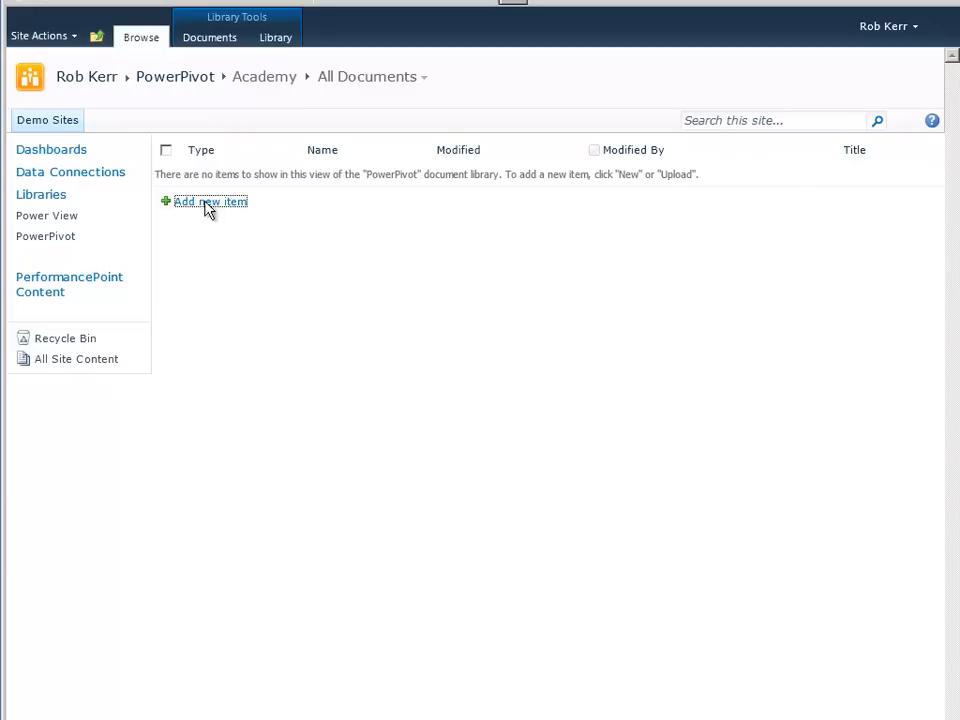
- Add Contoso1 to the PowerPivot Academy library via Add new item and Browse
left_click(210, 200)
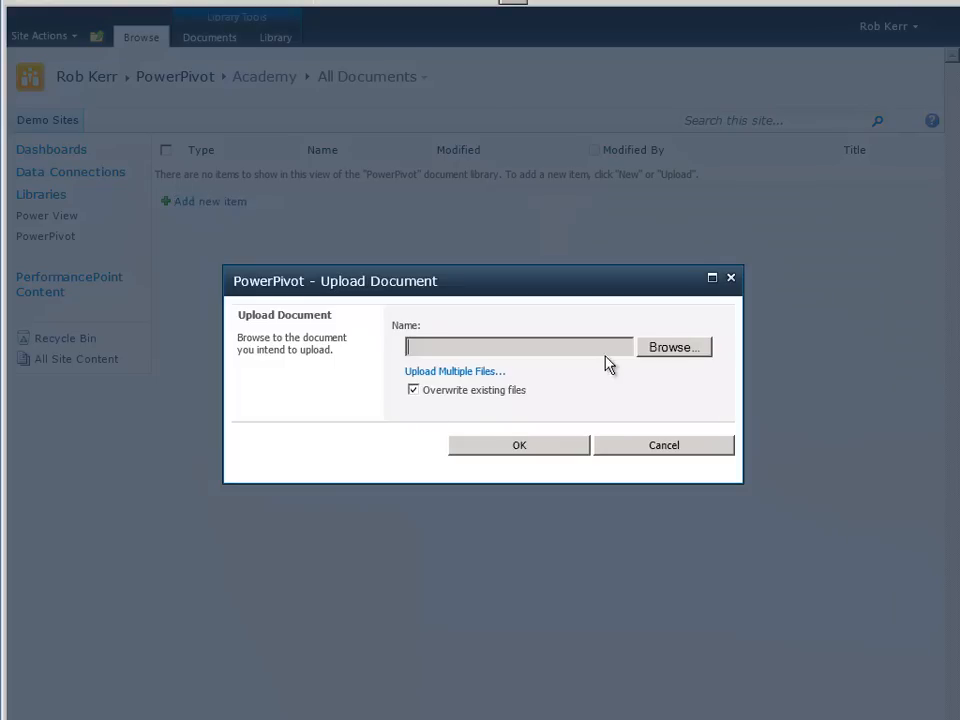
left_click(674, 348)
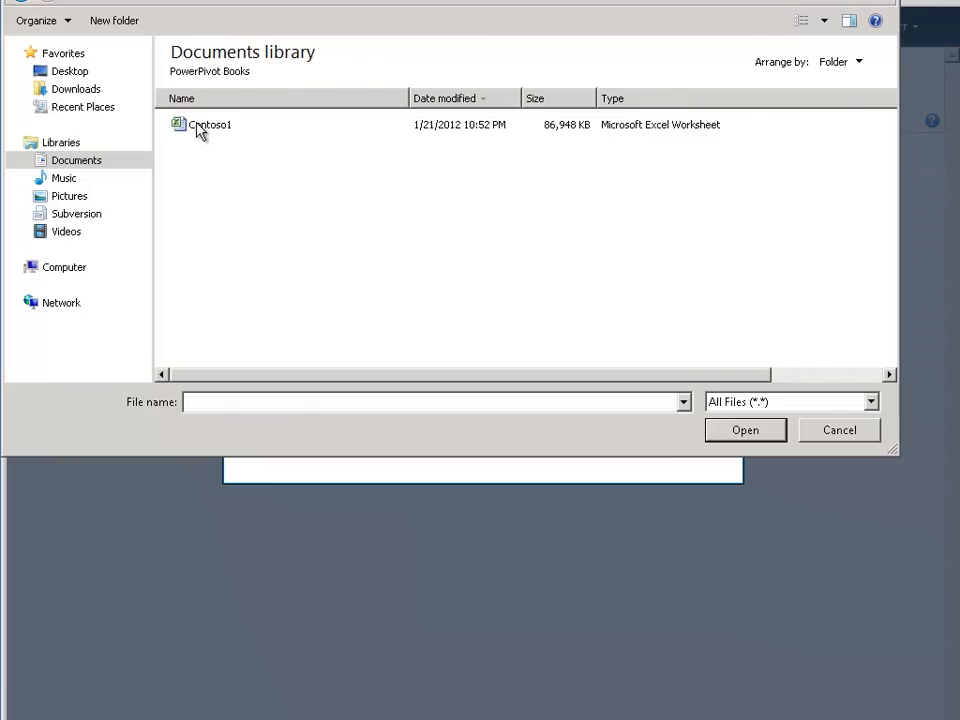
left_click(210, 124)
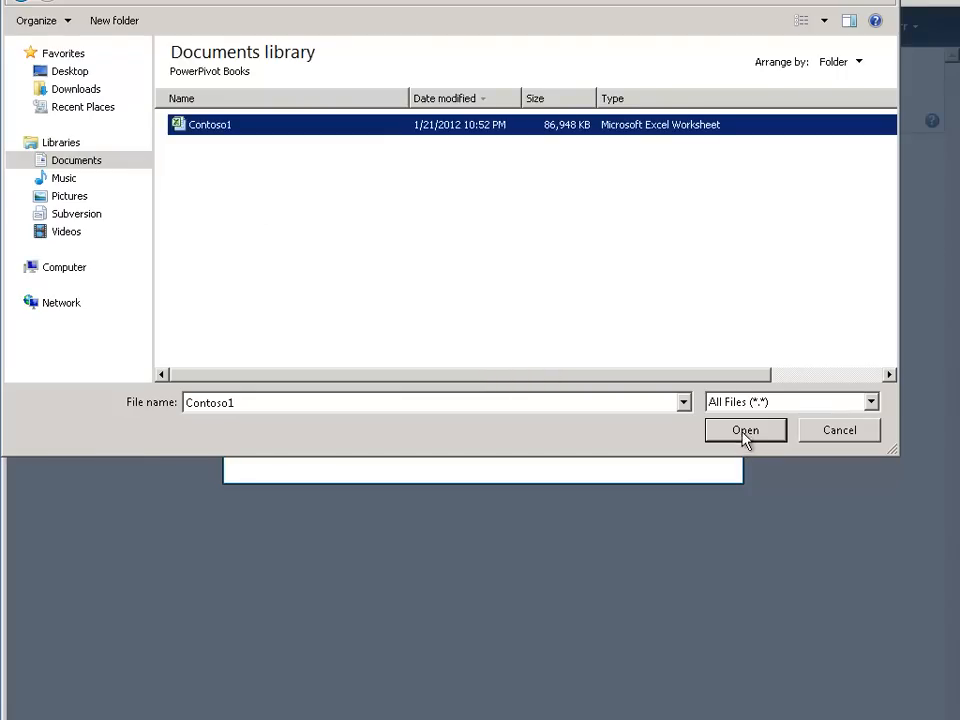
left_click(744, 430)
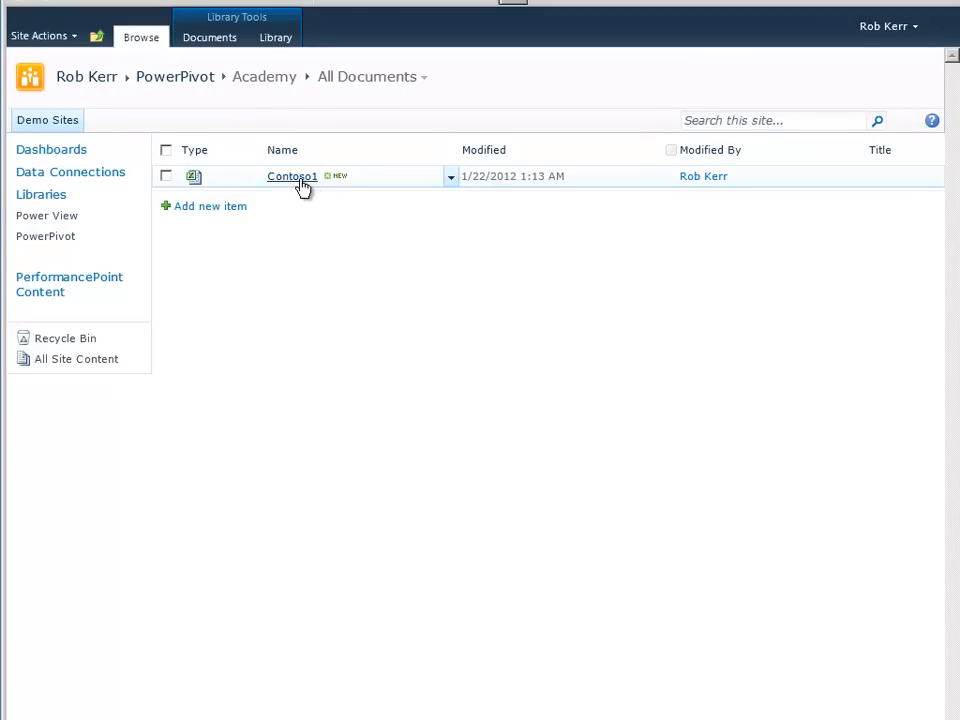
mouse_move(350, 184)
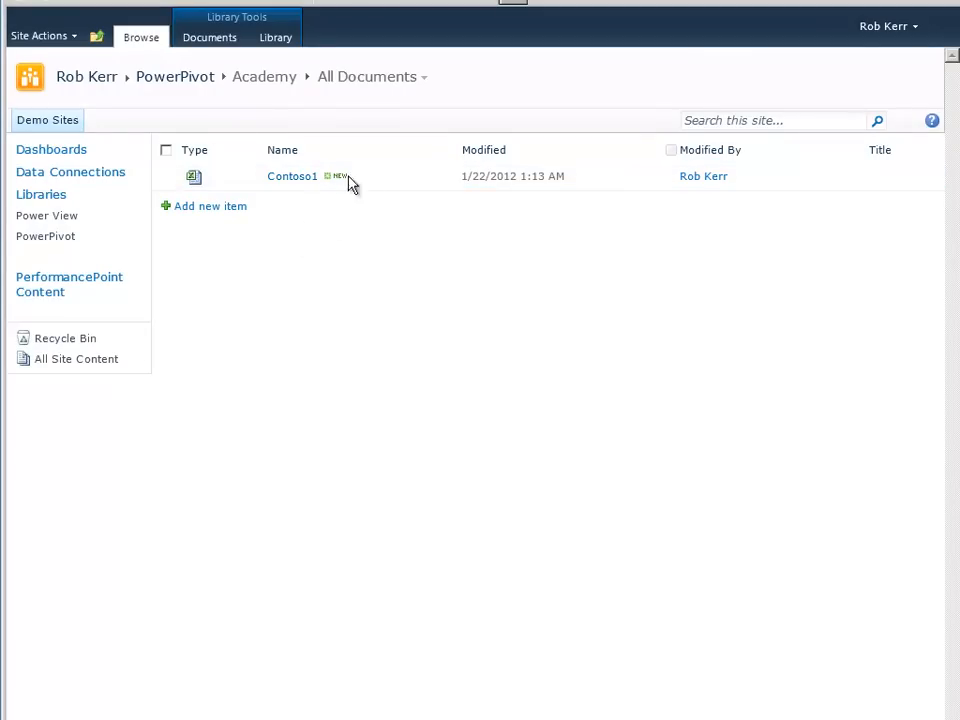
left_click(450, 176)
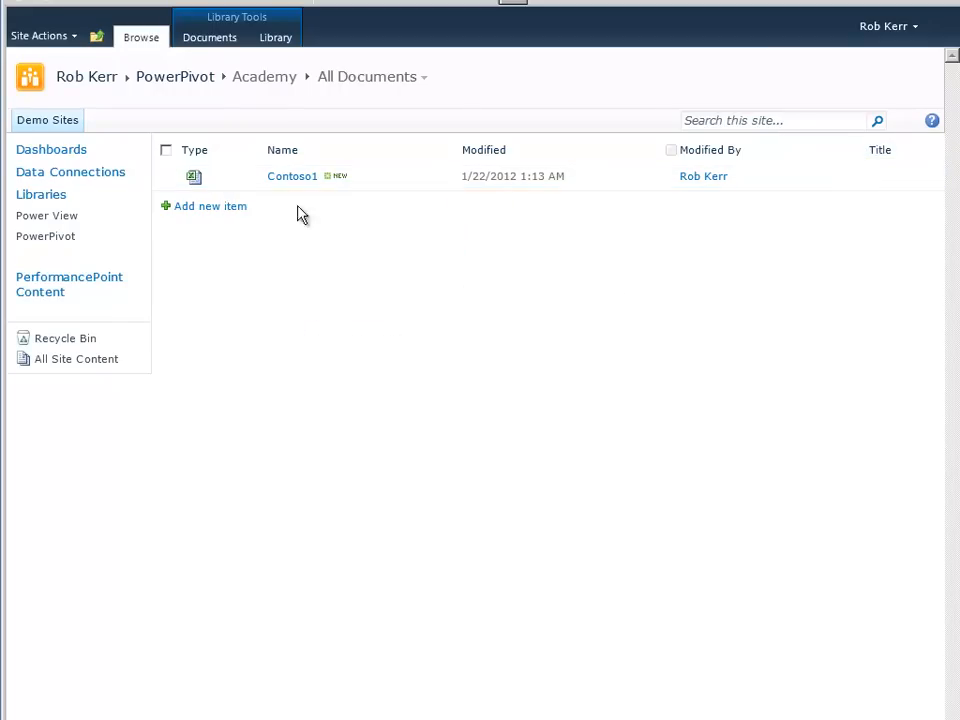
mouse_move(292, 176)
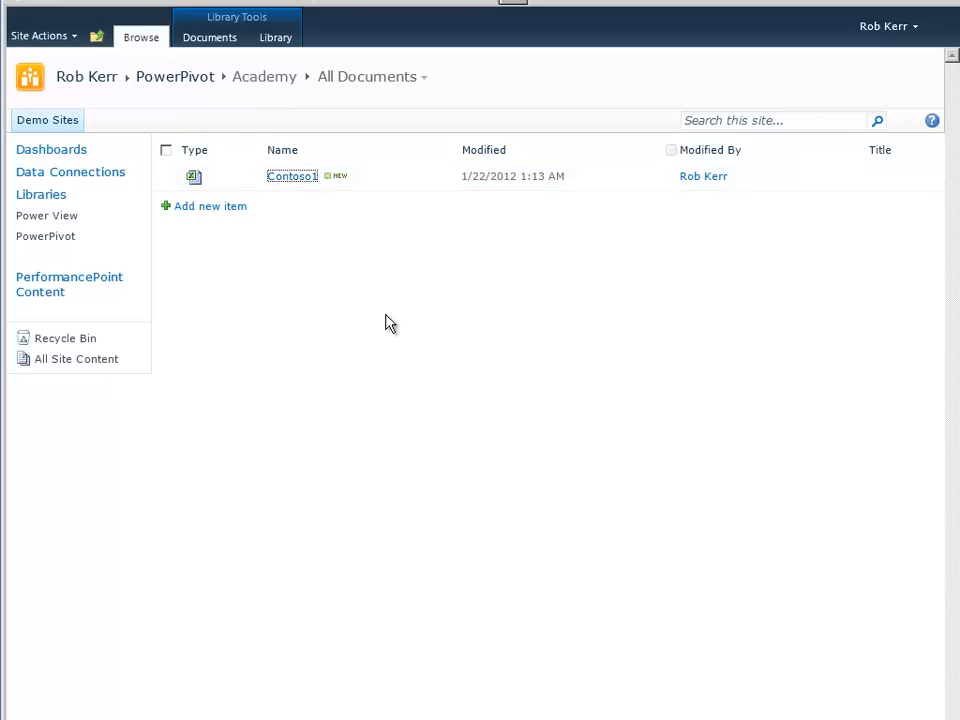
- Open Contoso1 from the library so it loads in Excel Services in the browser
left_click(292, 176)
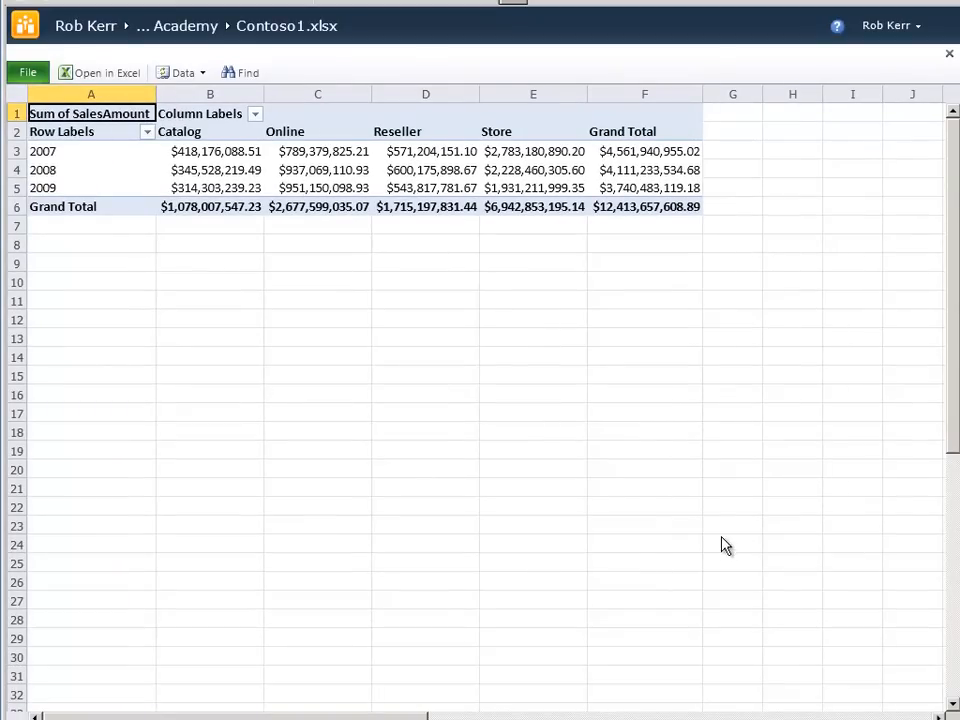
mouse_move(600, 504)
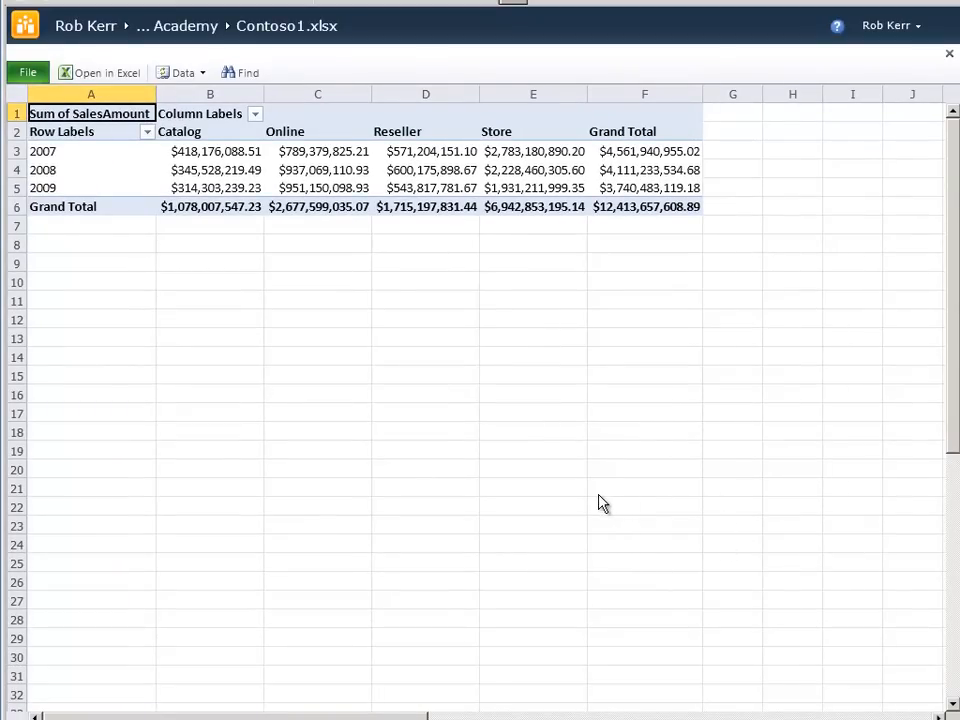
mouse_move(342, 292)
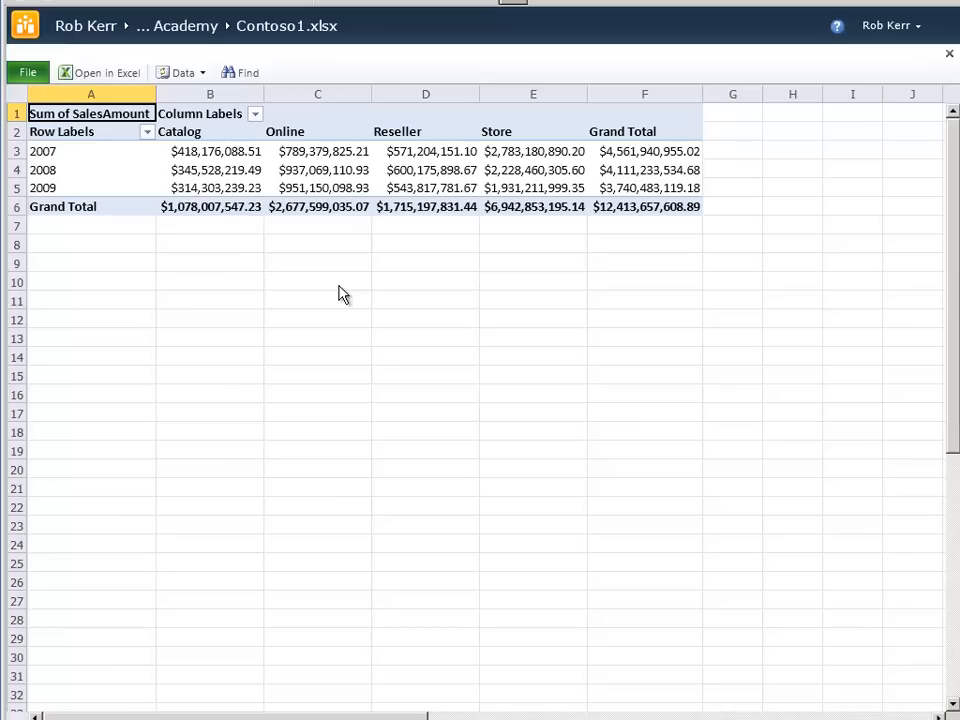
mouse_move(384, 272)
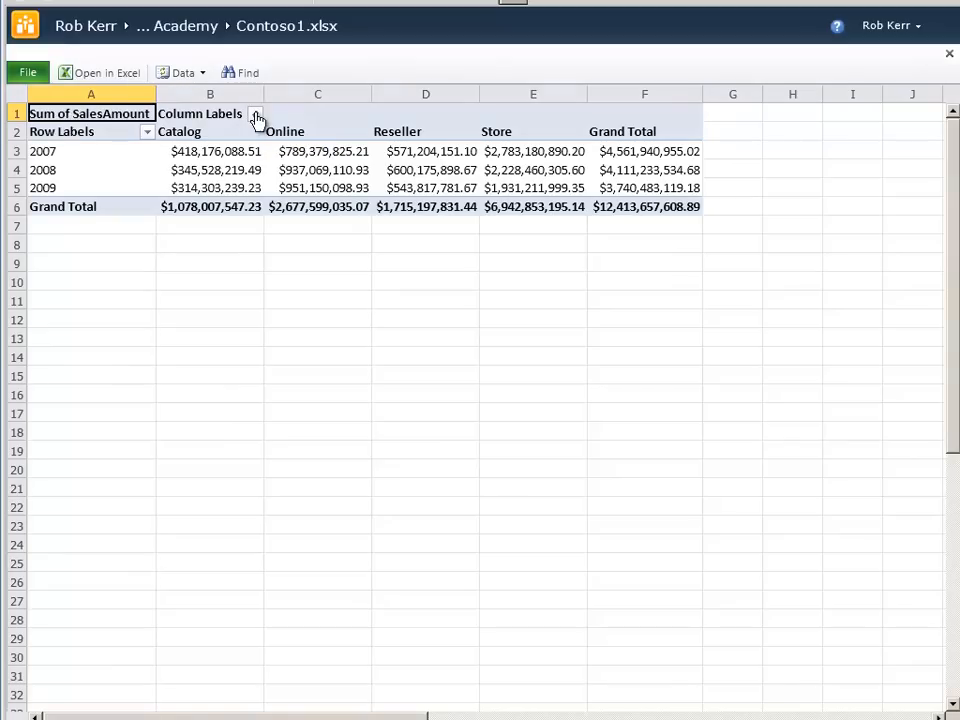
- Sort ChannelDescription A to Z, then switch it to Sort Descending
left_click(256, 112)
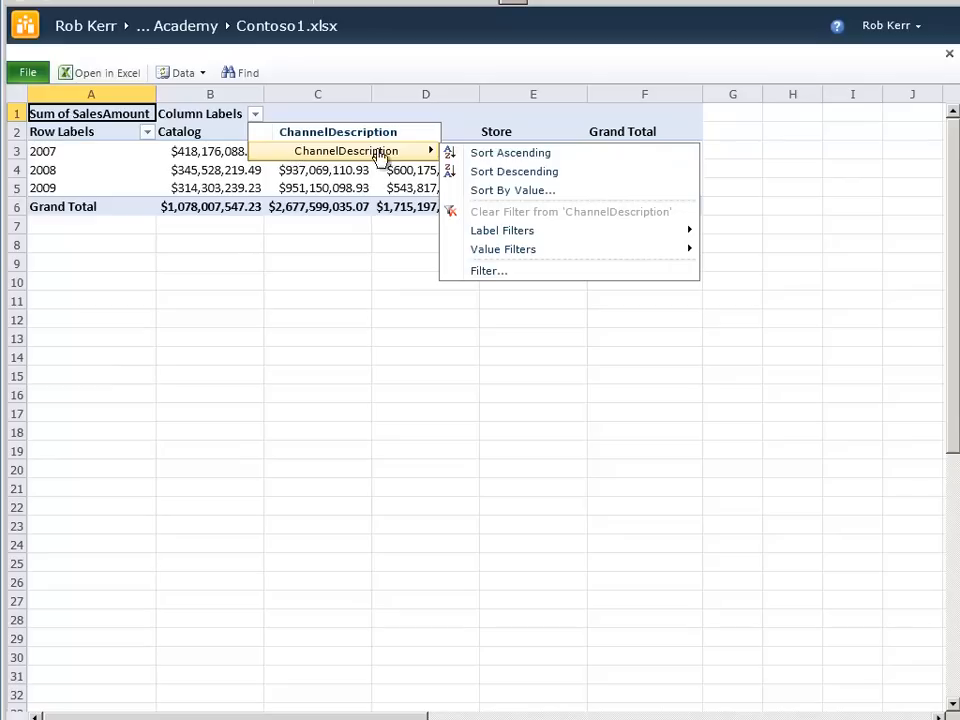
mouse_move(510, 152)
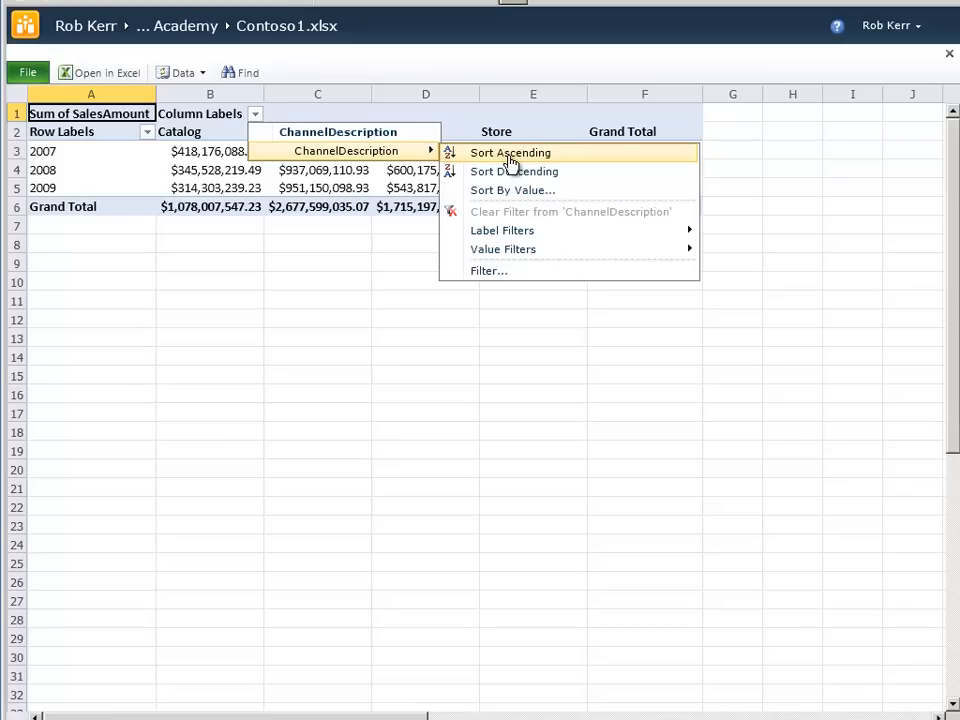
left_click(510, 152)
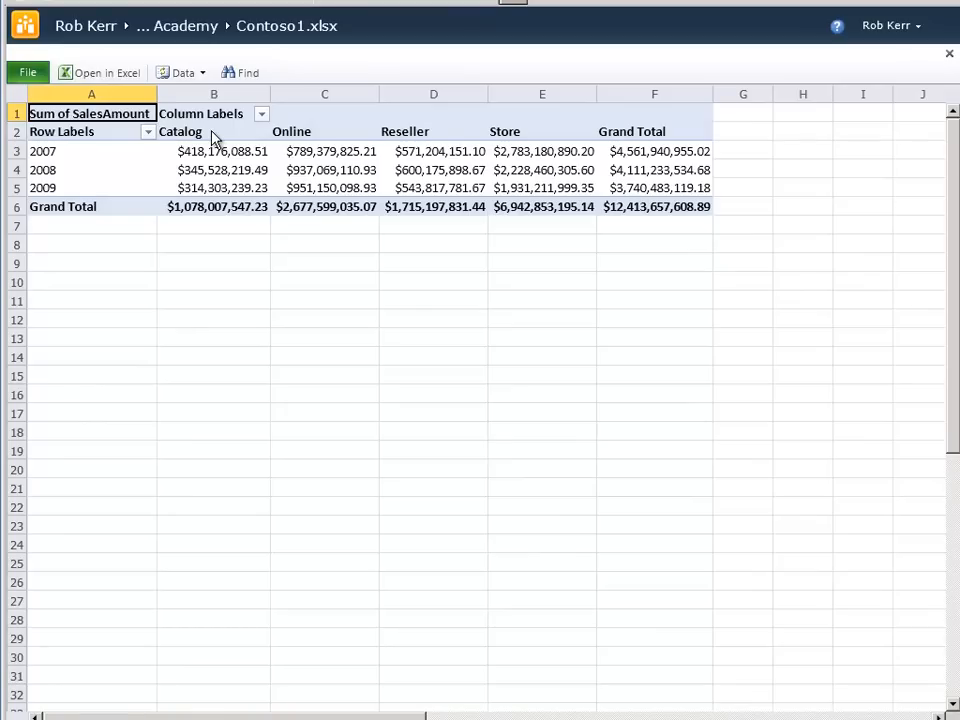
mouse_move(262, 114)
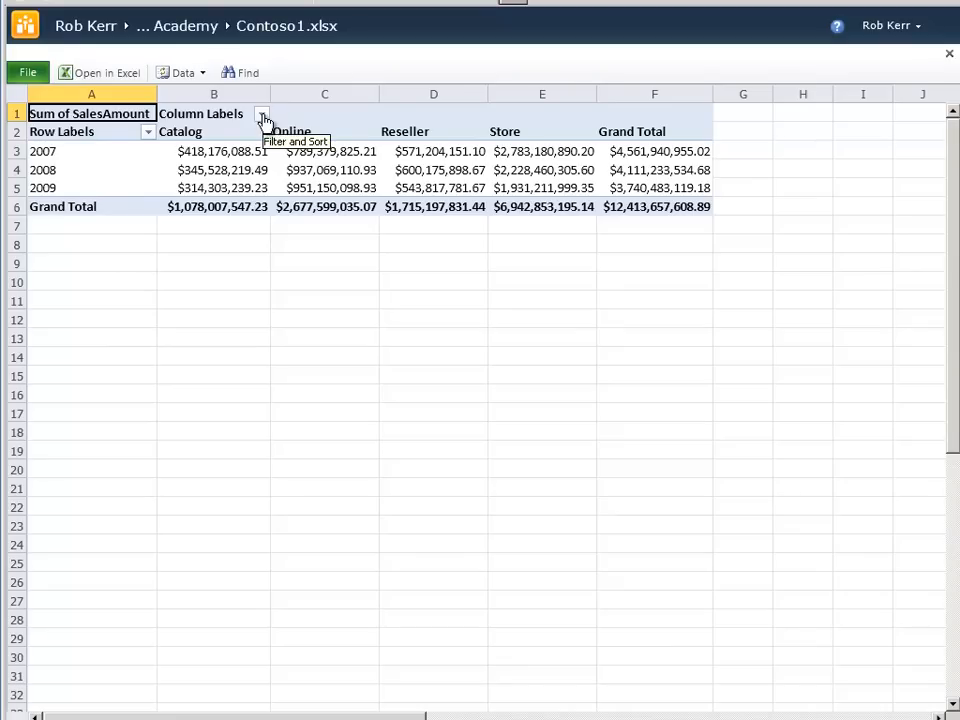
left_click(262, 112)
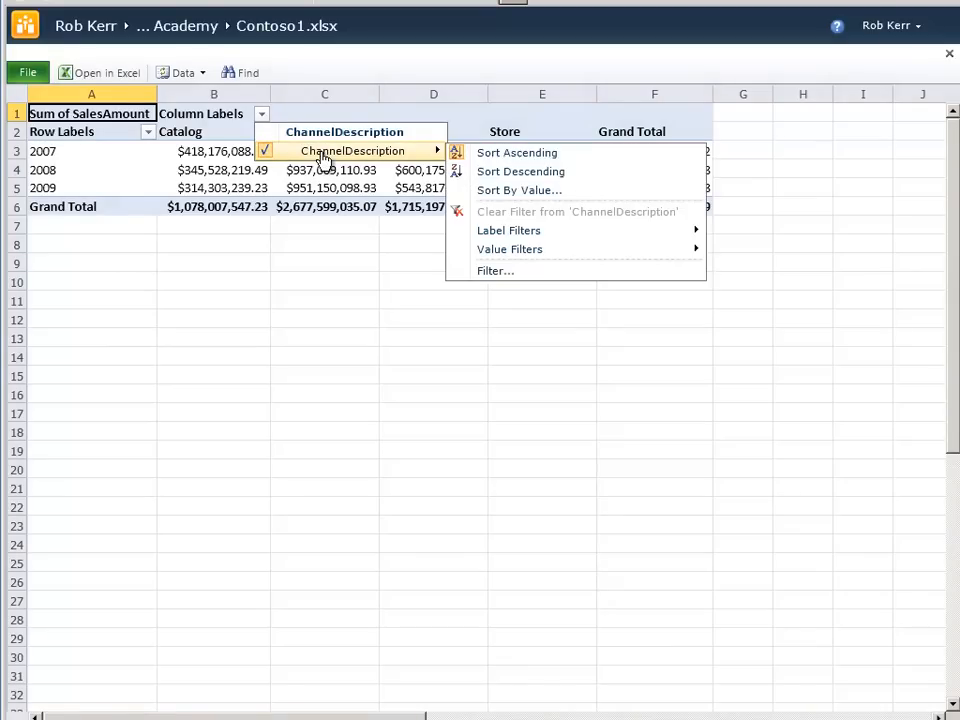
mouse_move(516, 172)
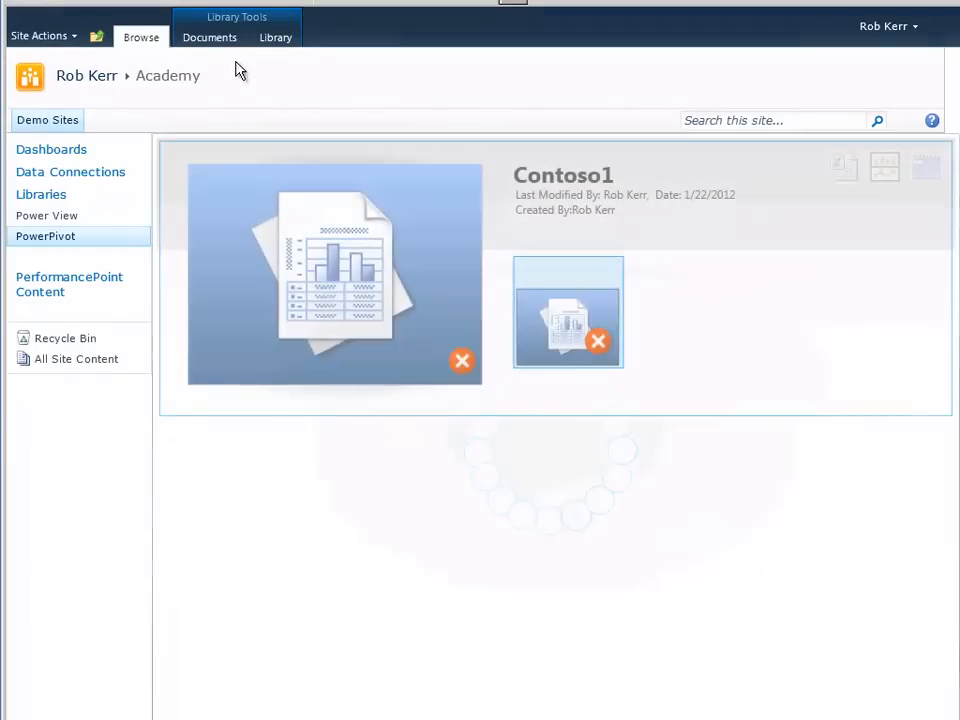
- Reopen Contoso1 from the library to view channels as Store, Reseller, Online, Catalog
left_click(276, 36)
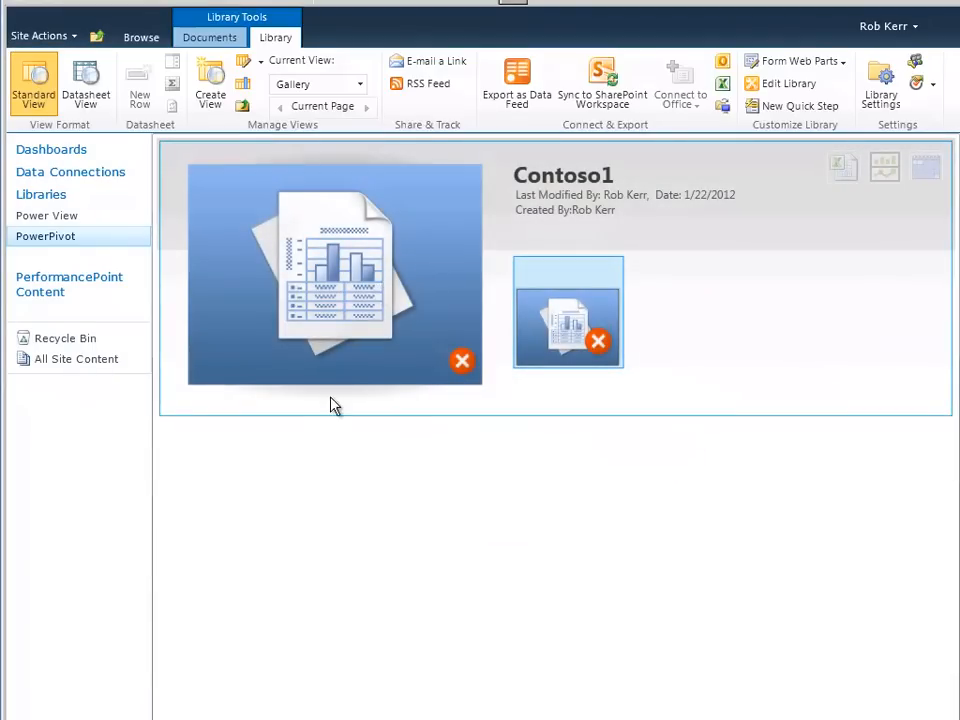
left_click(336, 276)
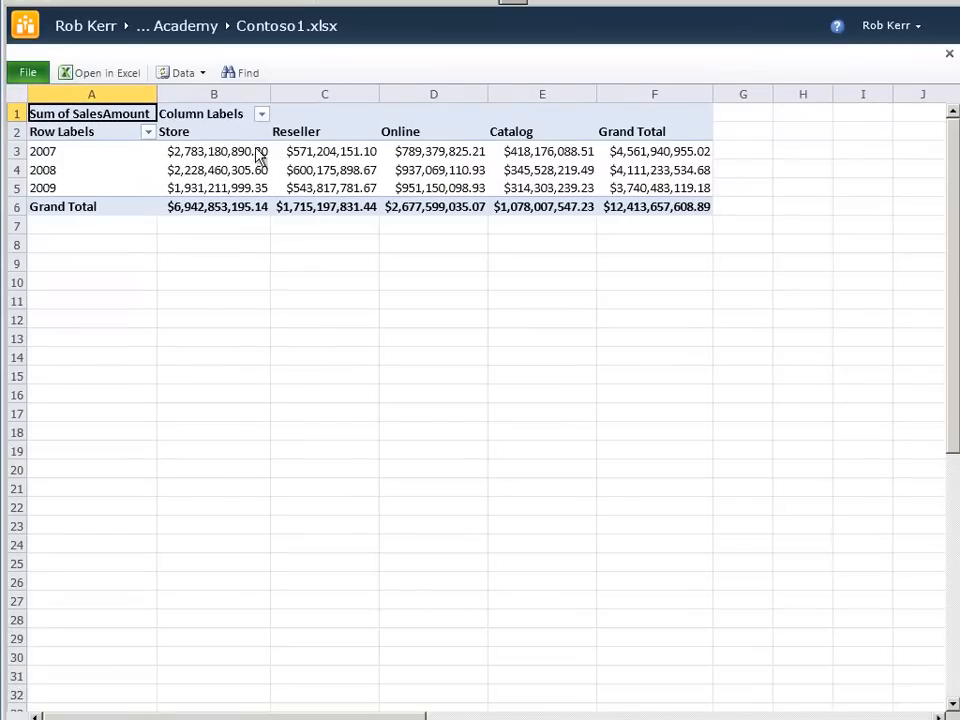